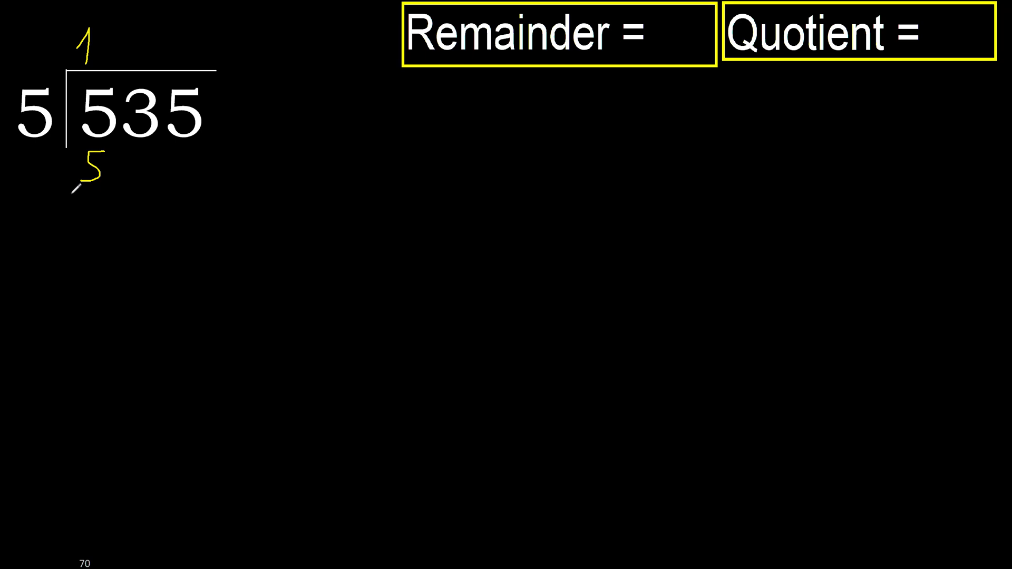
Step: Write the zero difference under the 5, bring down 3, and add 7 to the quotient
left_click_drag(74, 193, 116, 188)
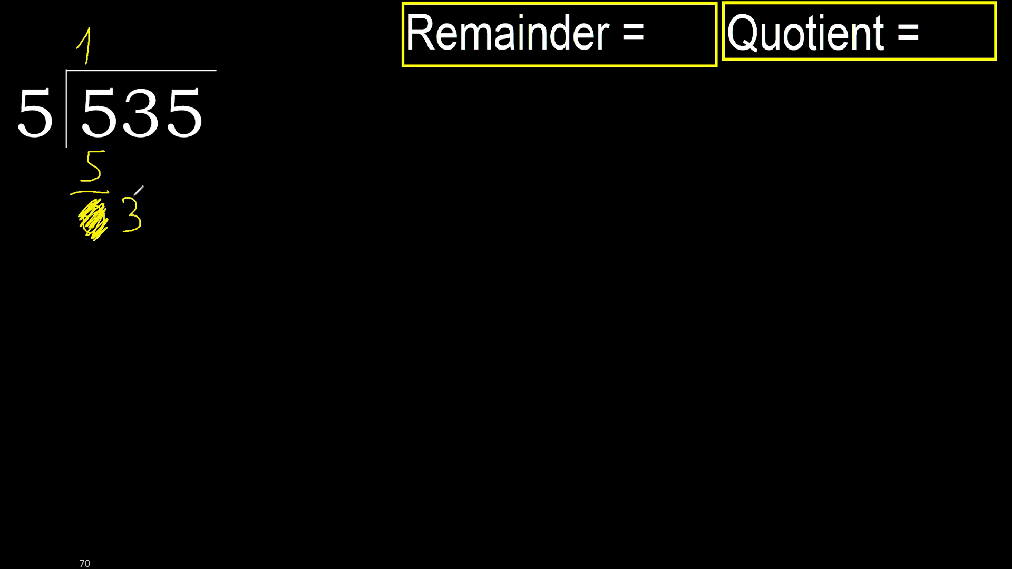
left_click_drag(133, 190, 100, 284)
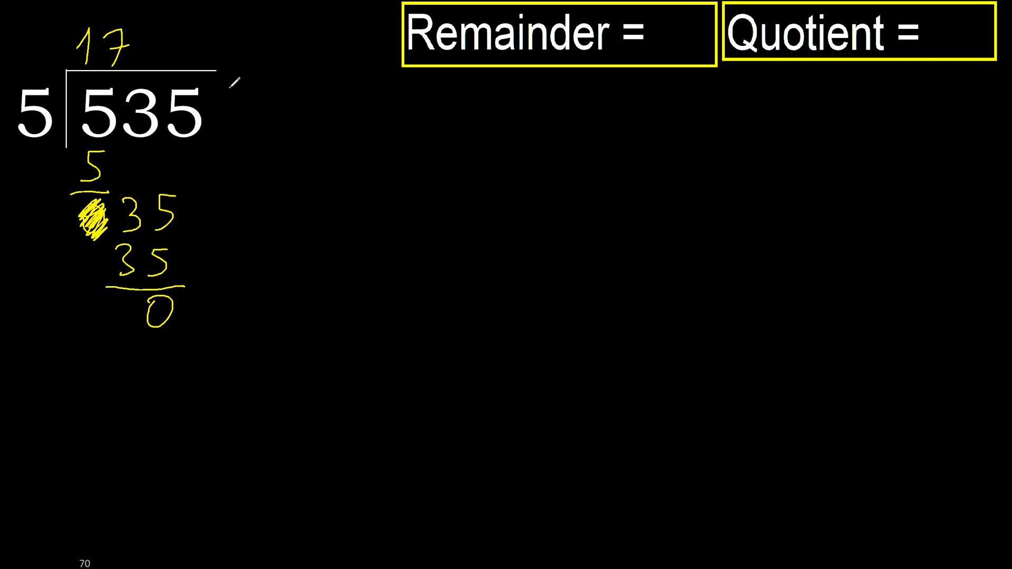
Step: Draw a connecting line from the final 0 toward the Remainder label
left_click_drag(193, 304, 323, 226)
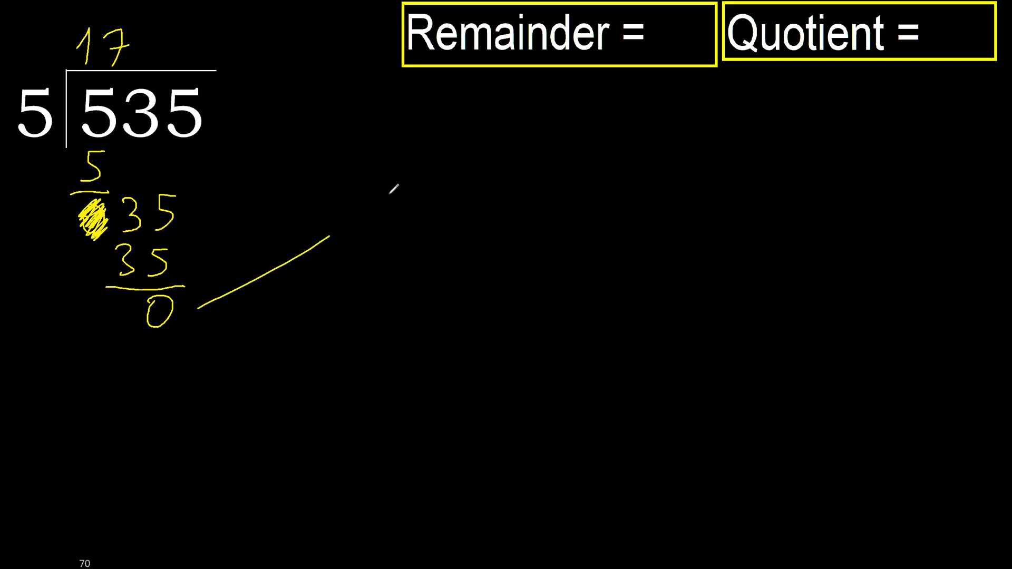
Step: Write 0 after 'Remainder =' and 17 after 'Quotient ='
type("0")
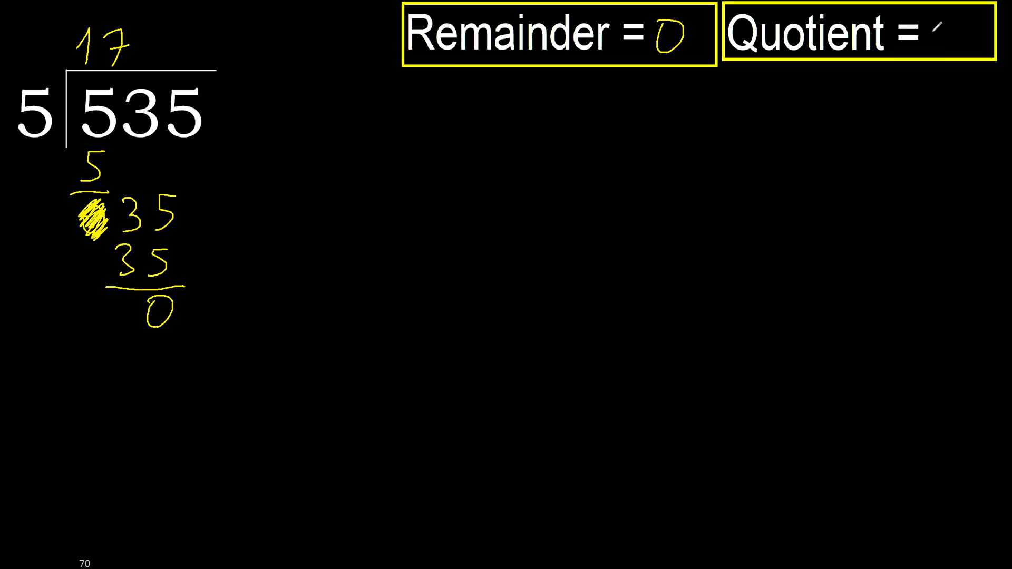
type("17")
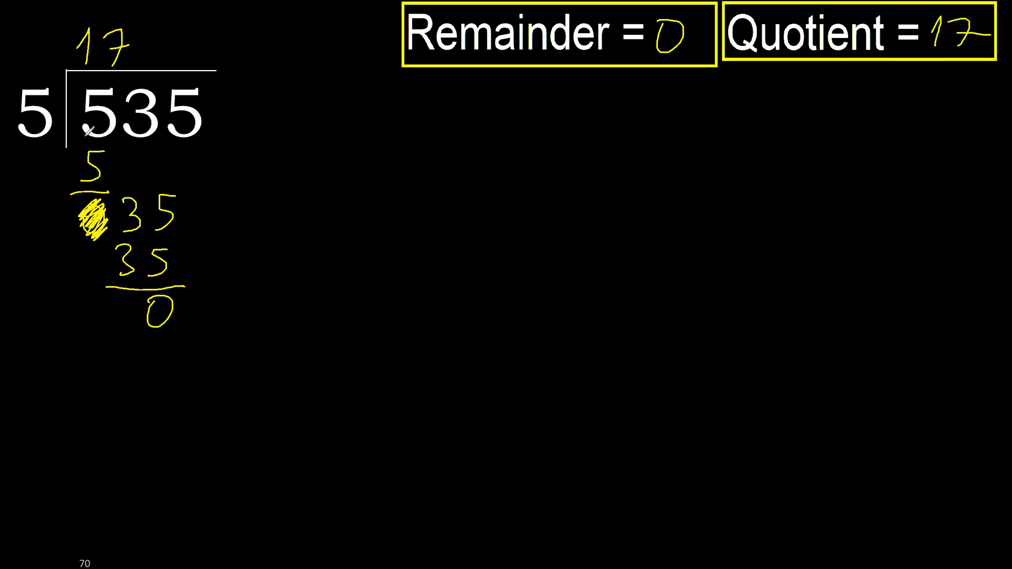